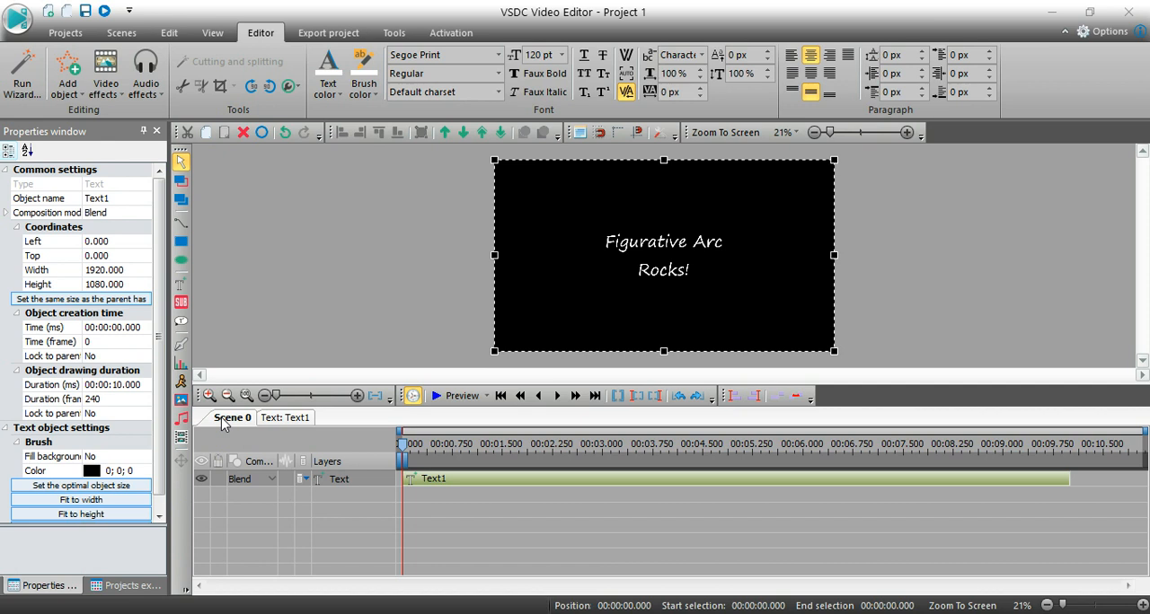
mouse_move(368, 314)
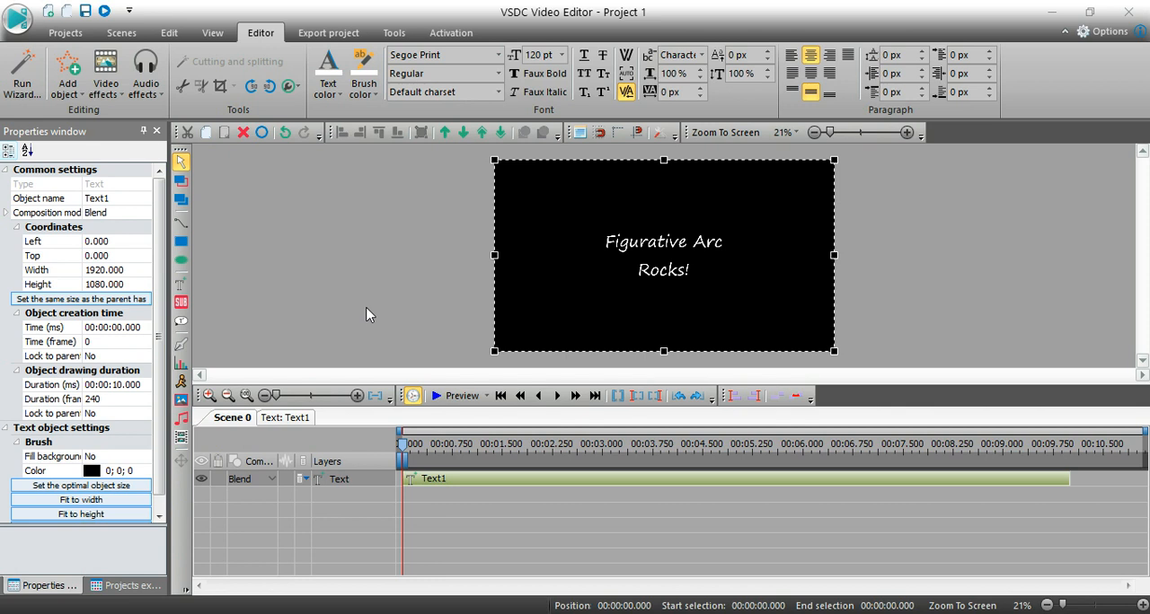
mouse_move(406, 329)
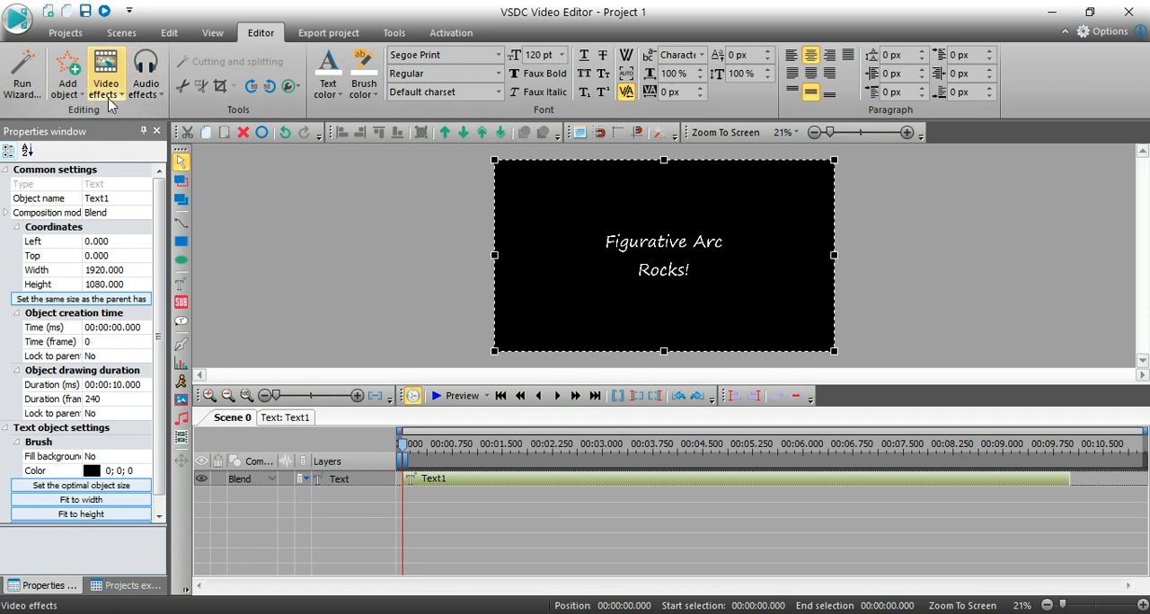
Step: Add a Zoom video effect covering the text object's whole parent duration
click(106, 75)
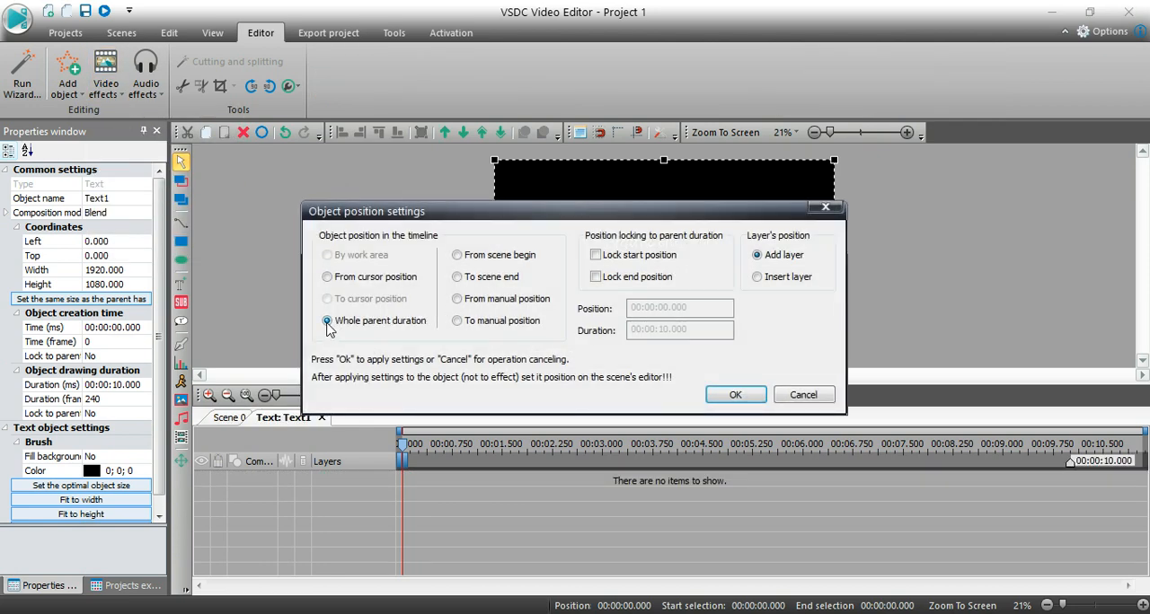
mouse_move(403, 331)
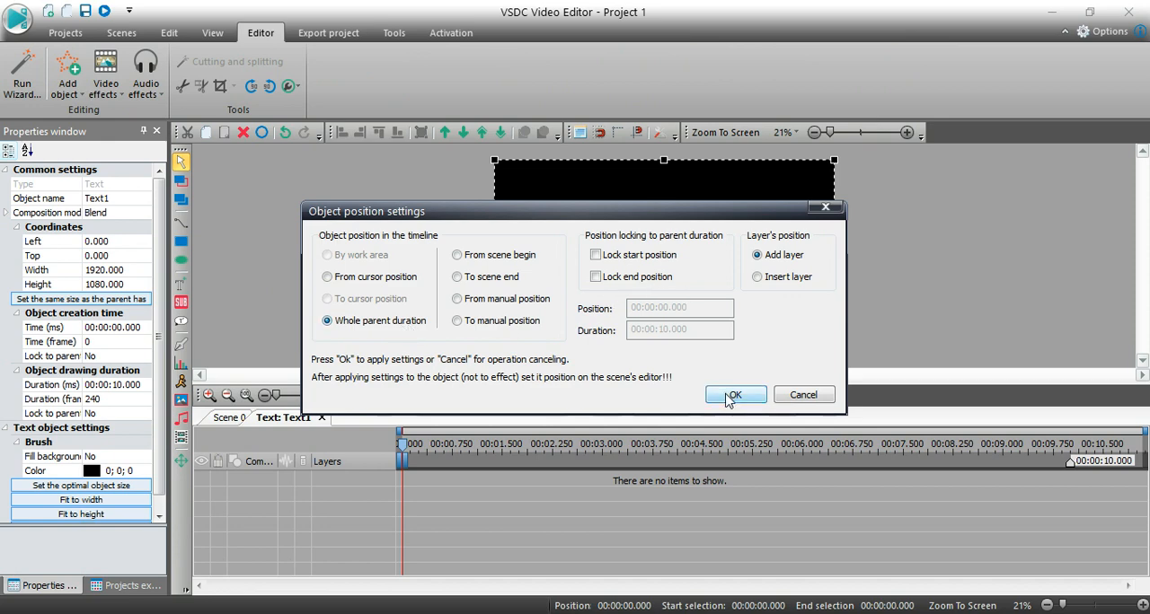
click(735, 395)
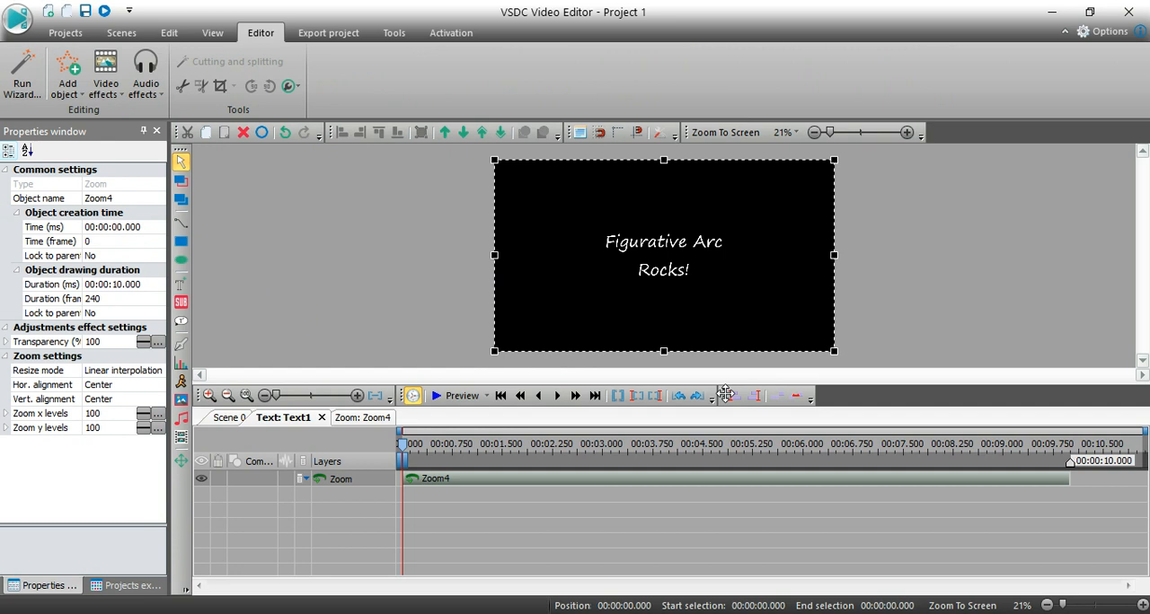
mouse_move(417, 258)
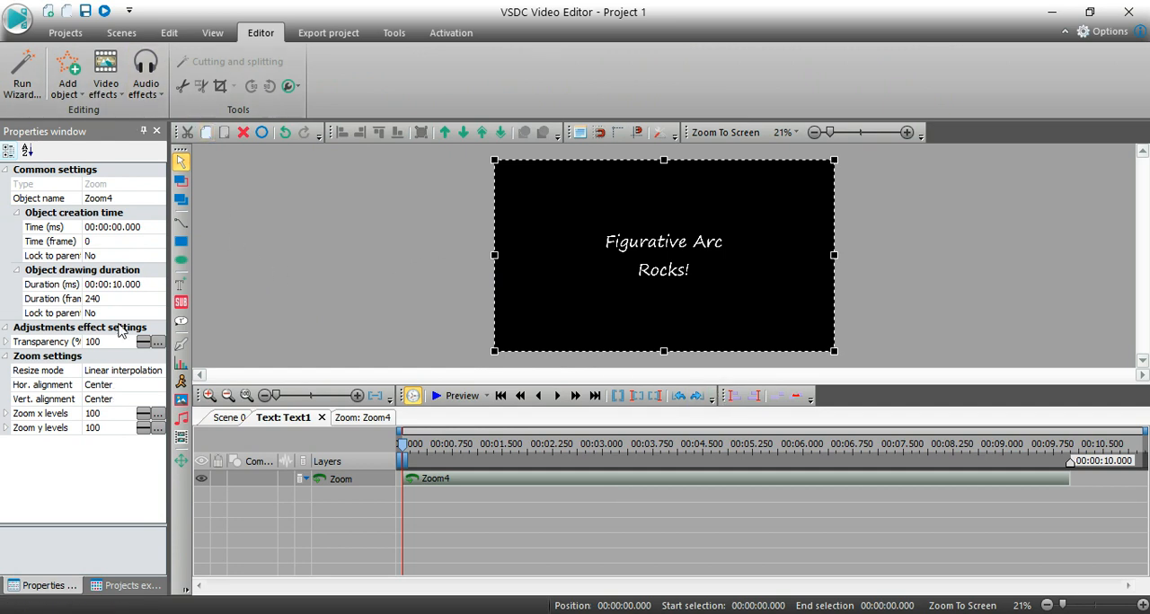
mouse_move(144, 363)
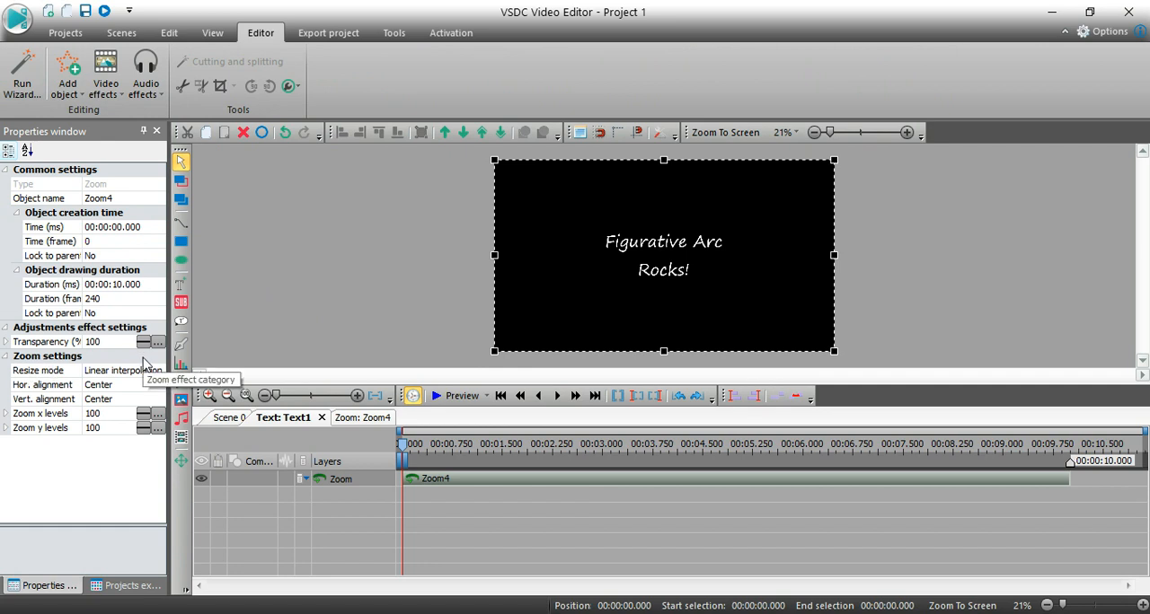
mouse_move(100, 417)
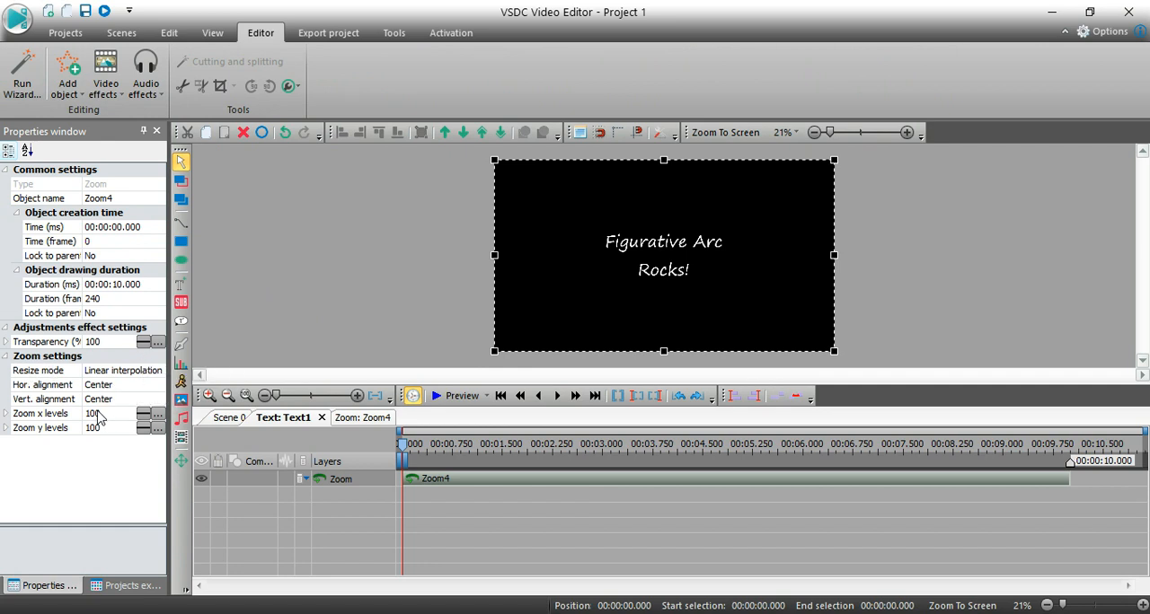
mouse_move(136, 449)
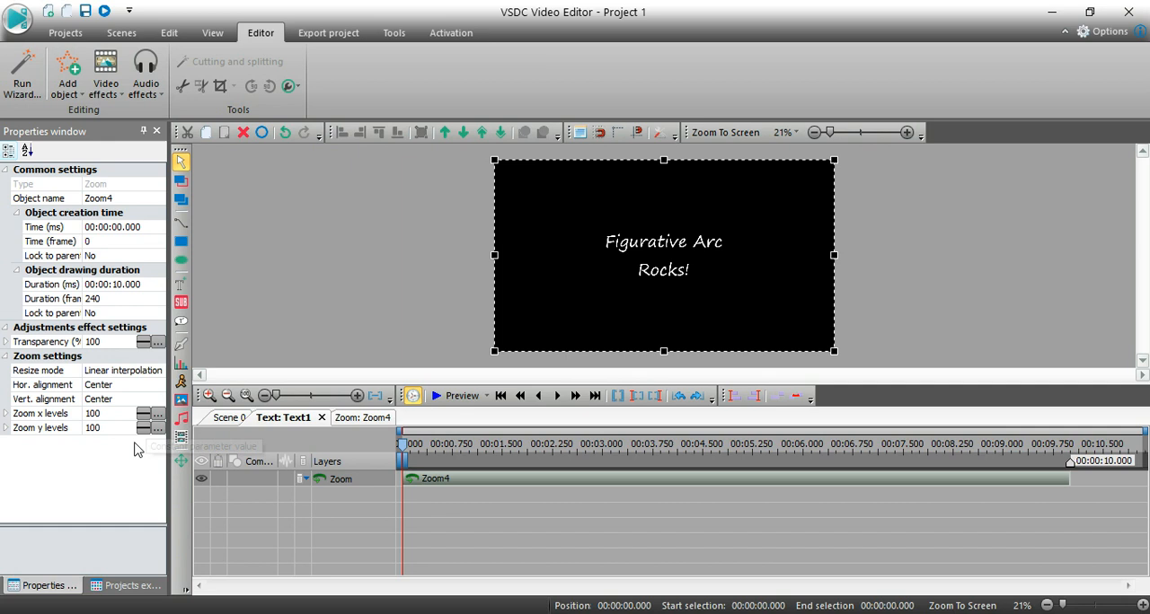
mouse_move(144, 416)
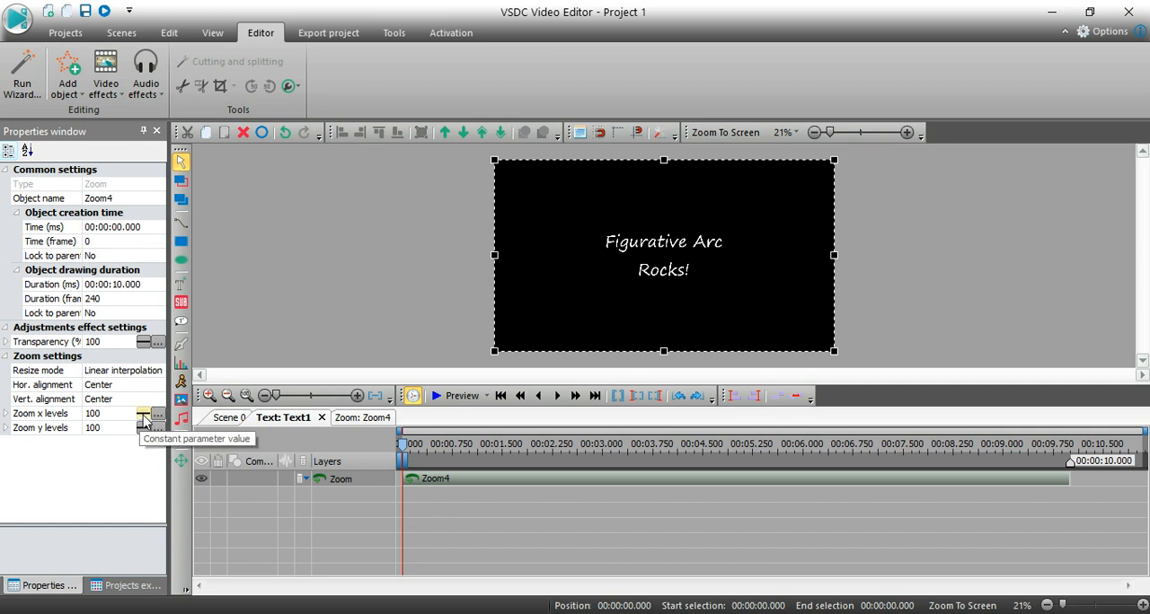
Step: Switch Zoom x and y levels to linear change and enter 500 as the end value
click(144, 413)
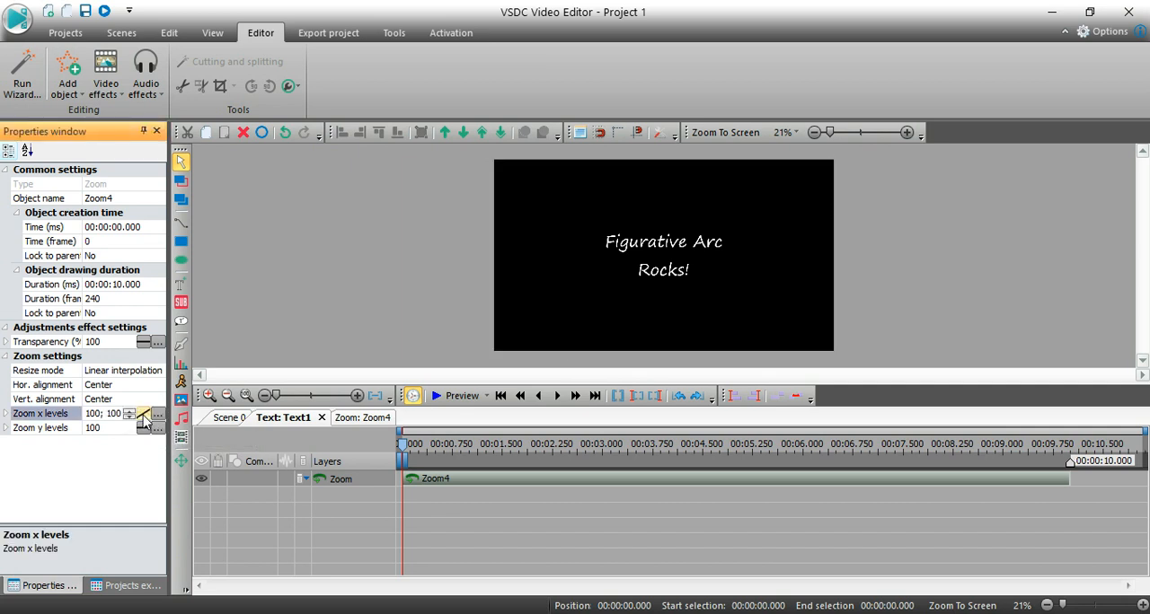
click(39, 428)
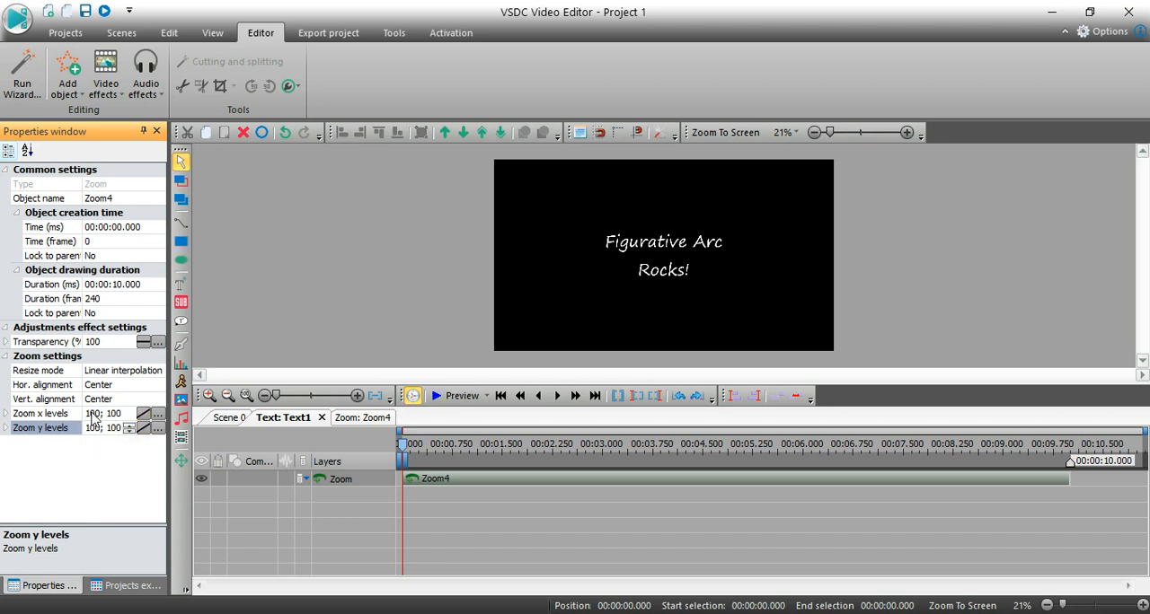
mouse_move(93, 413)
text(0;)
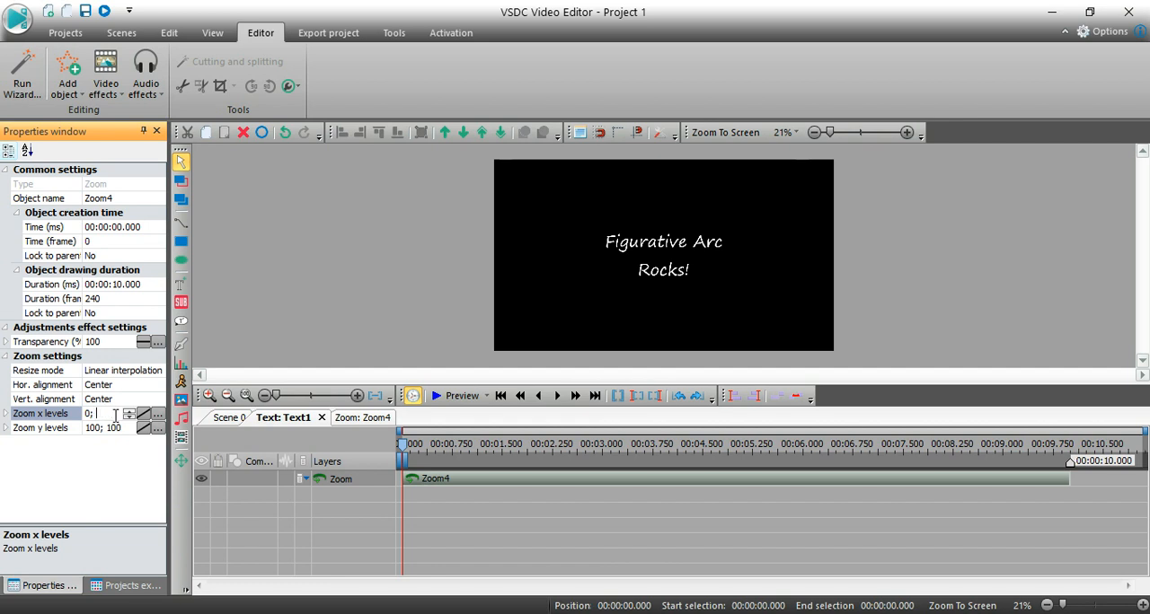
text(500)
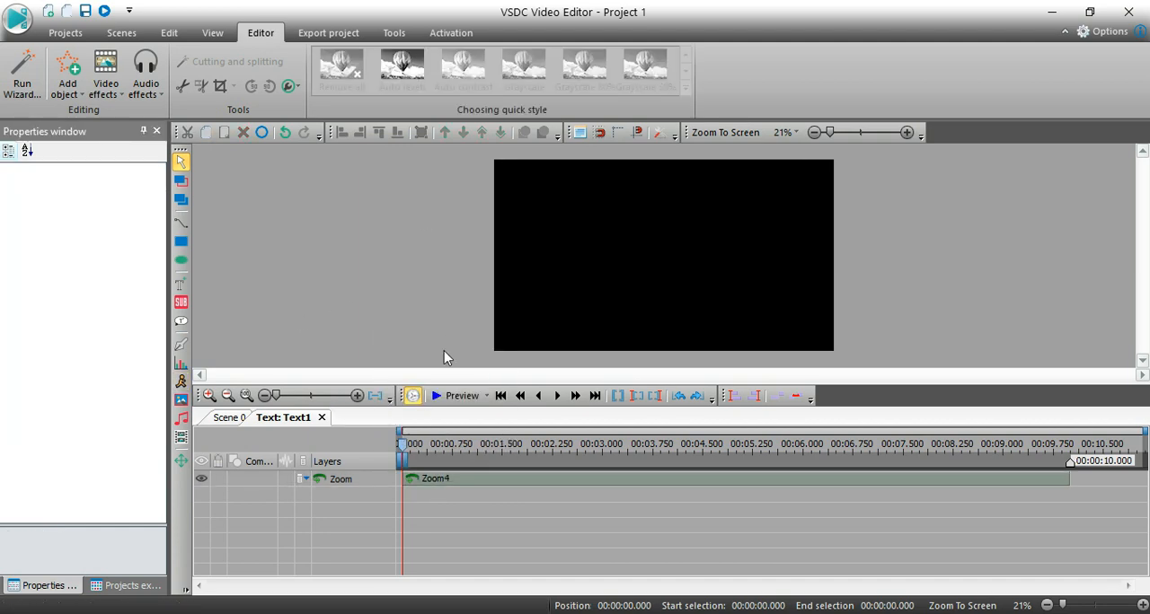
click(435, 395)
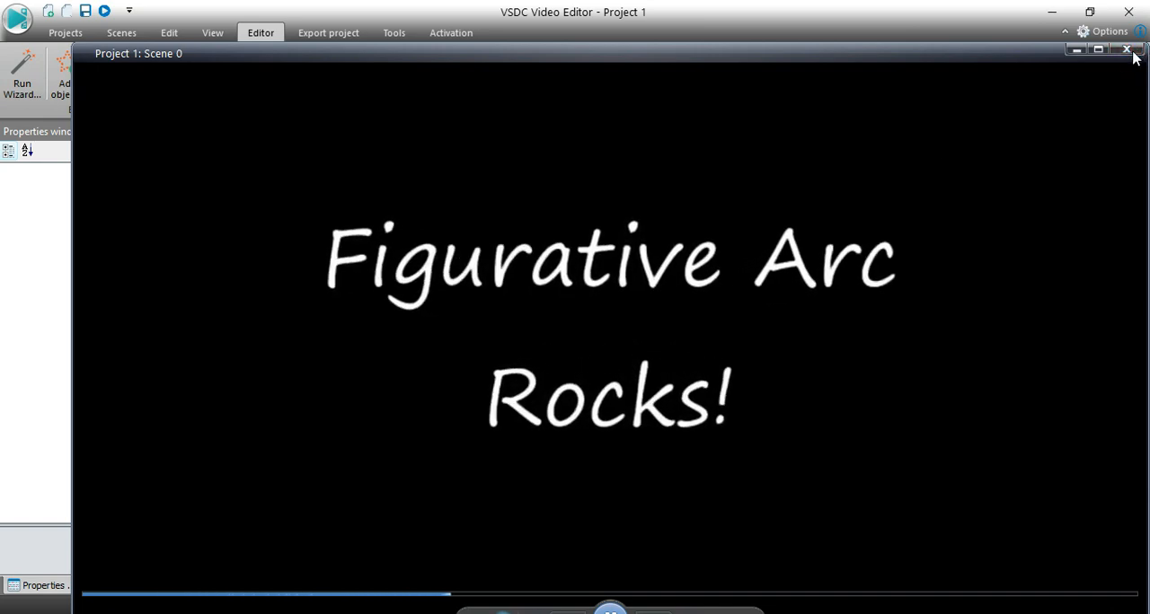
click(1125, 50)
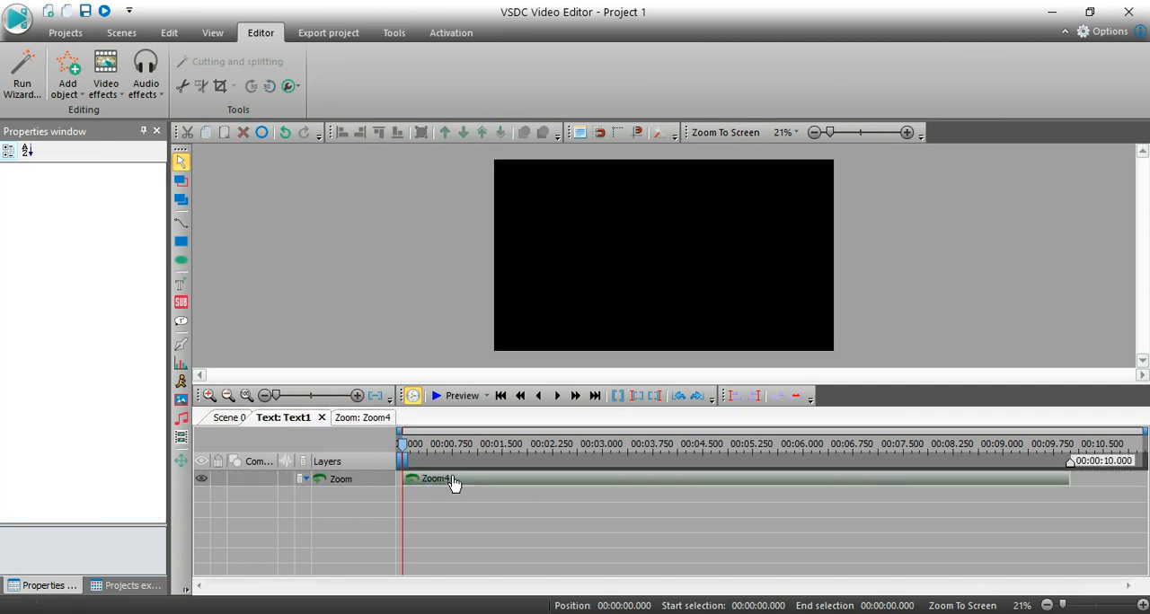
Step: Select the Zoom4 effect on the timeline to show its 0-to-500 x and y levels
click(435, 477)
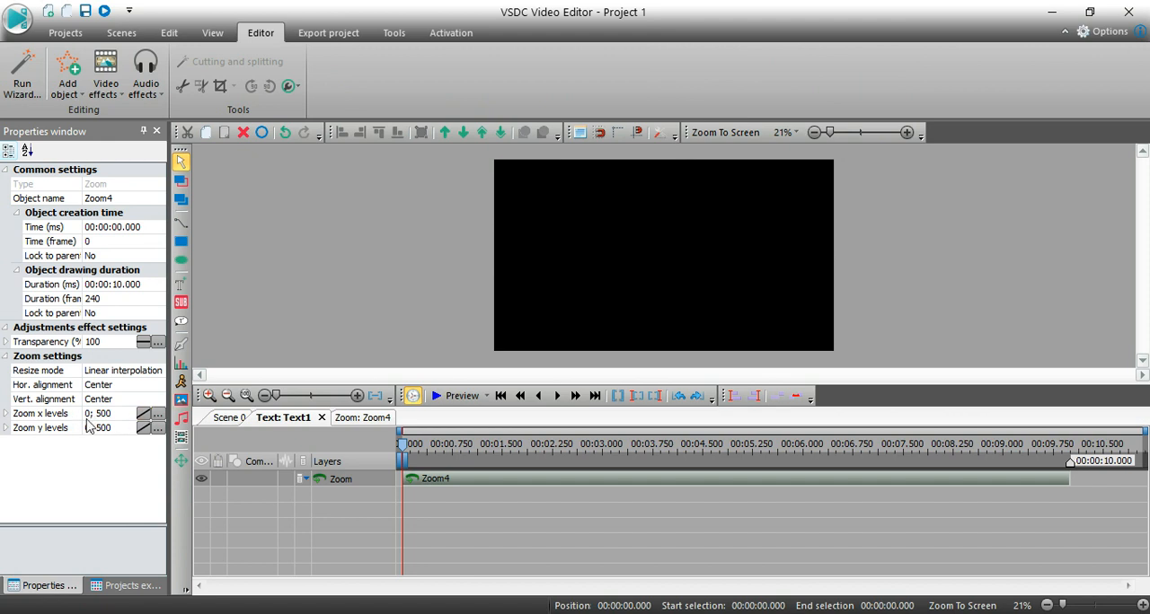
mouse_move(90, 428)
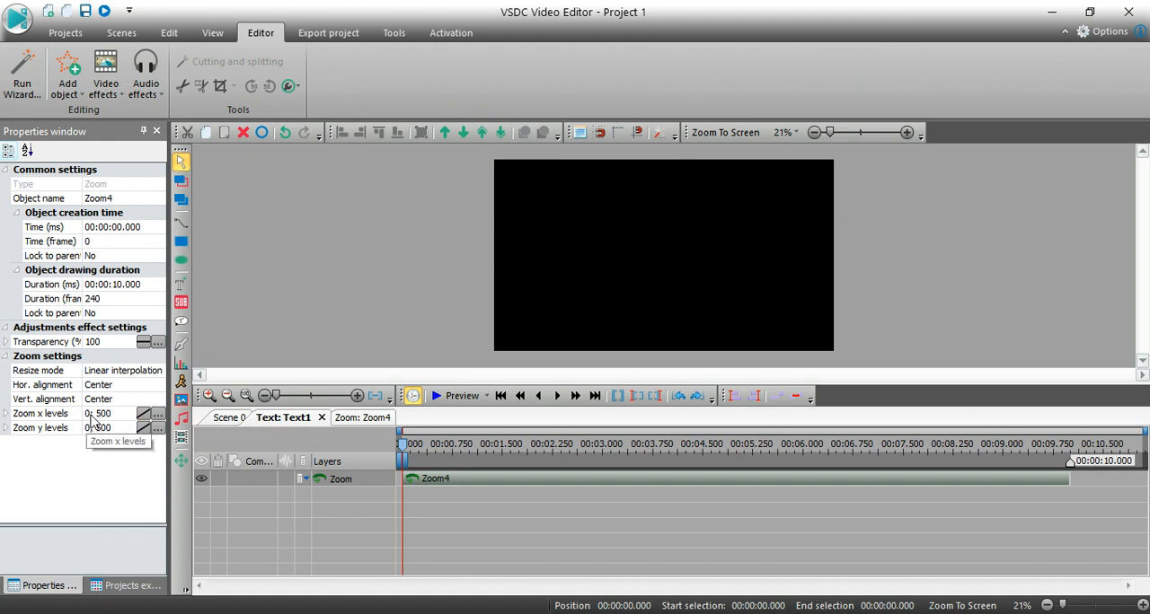
mouse_move(122, 416)
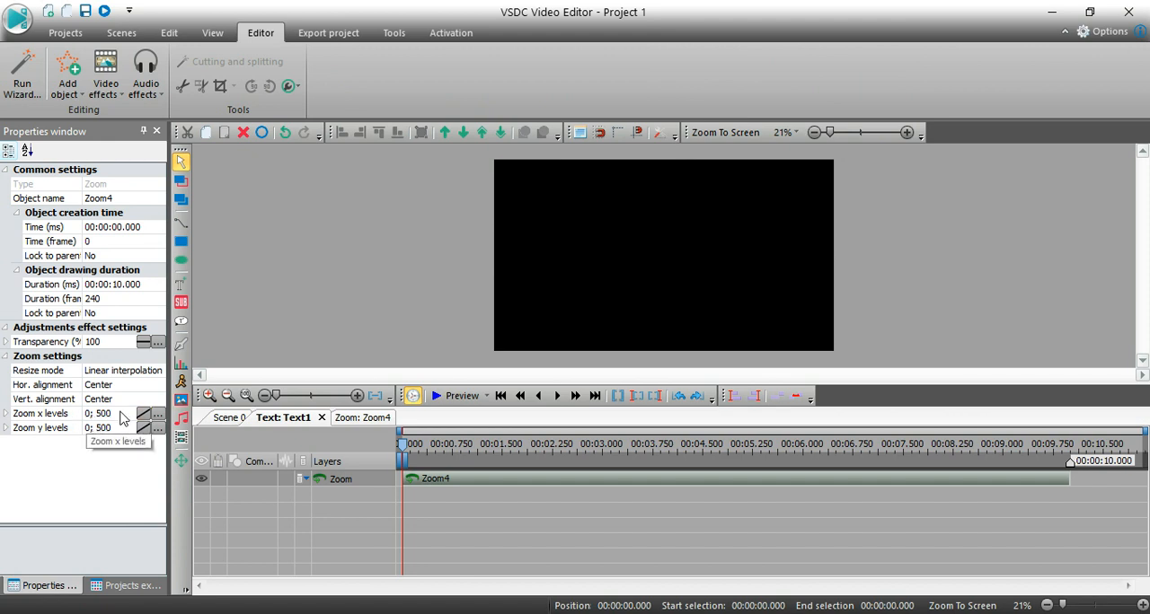
mouse_move(376, 198)
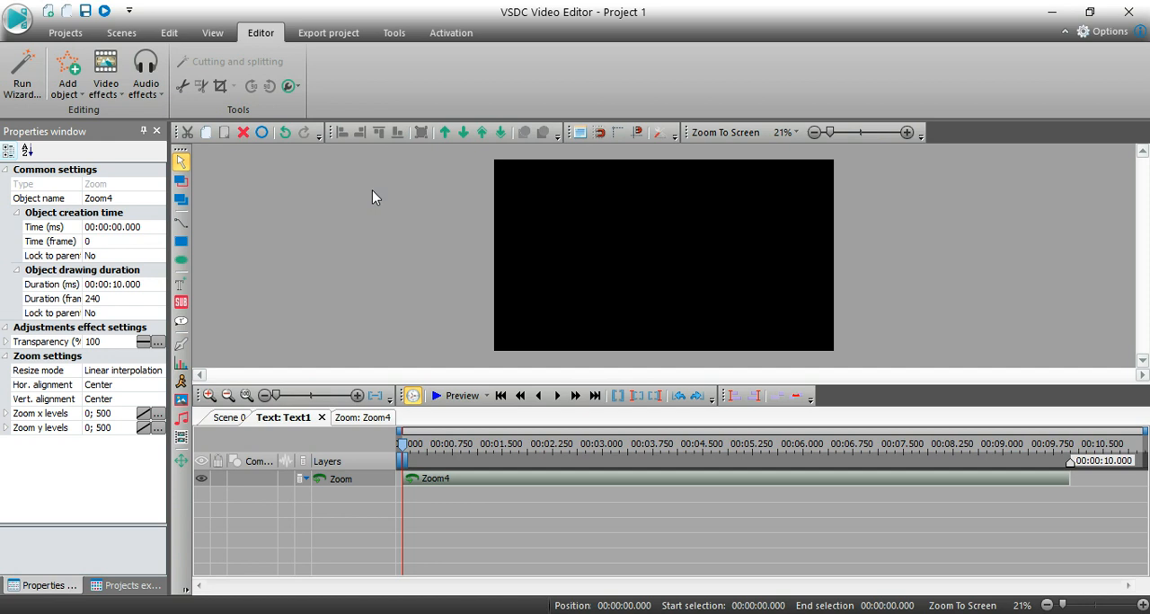
mouse_move(776, 39)
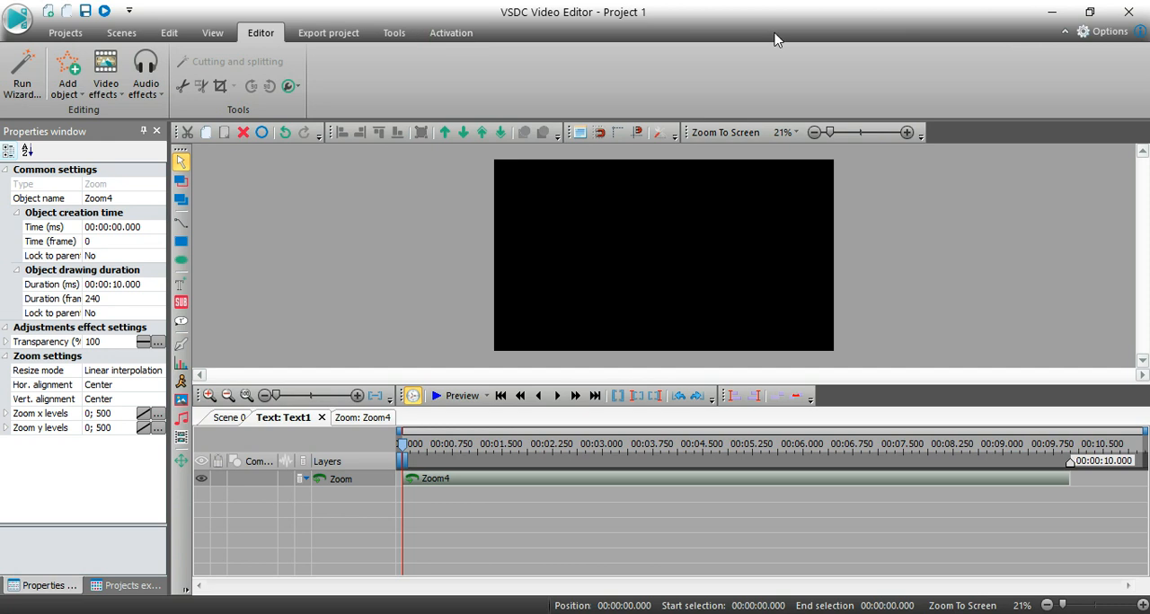
mouse_move(375, 133)
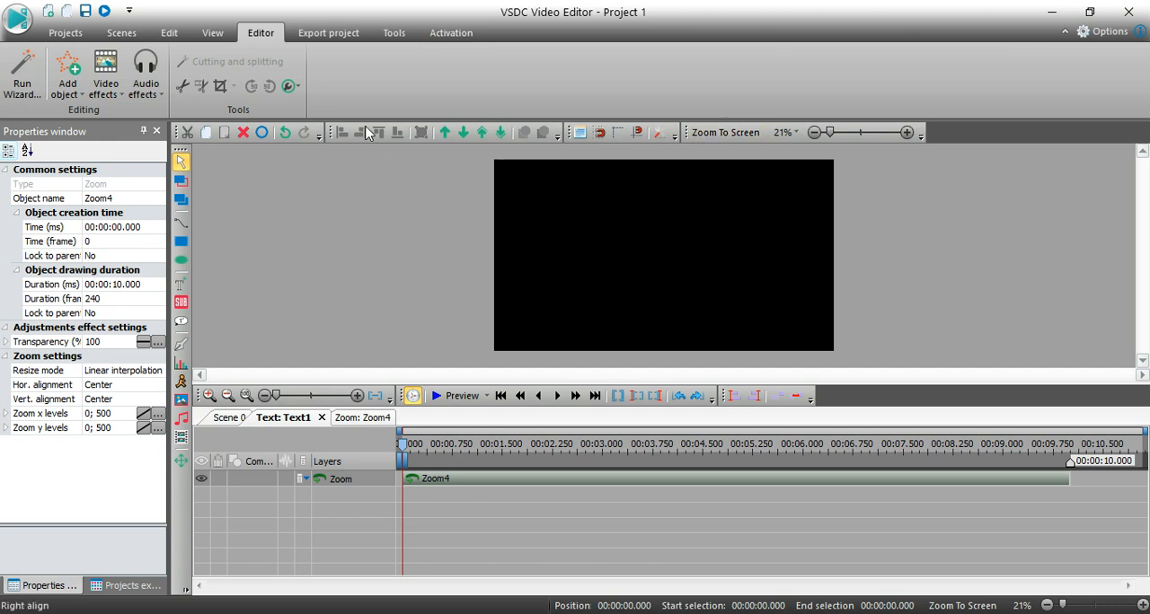
mouse_move(661, 29)
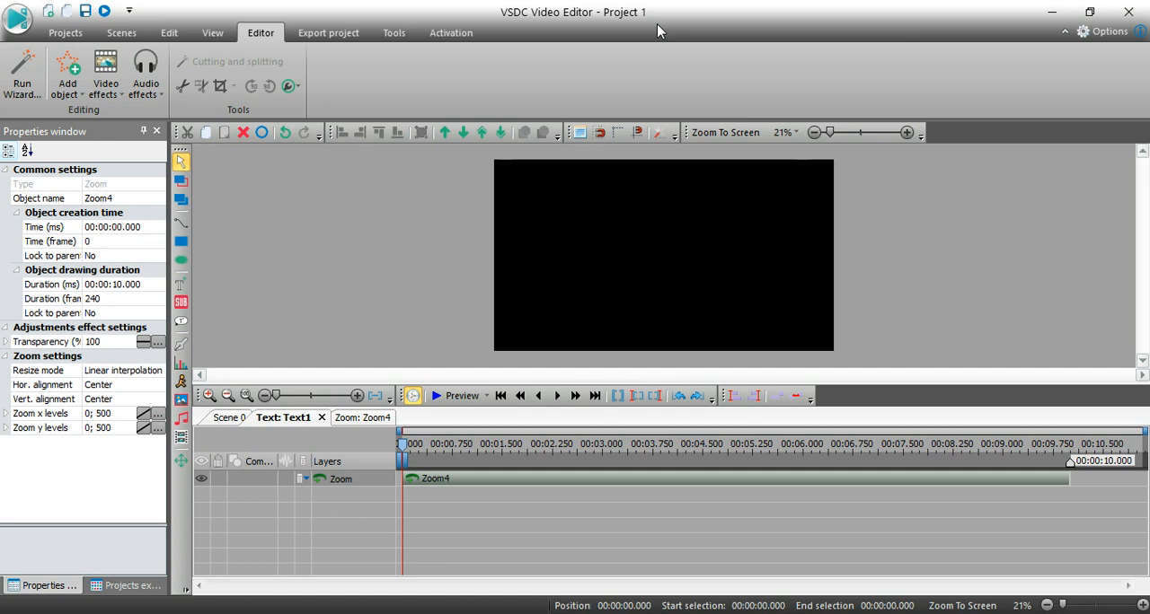
mouse_move(828, 47)
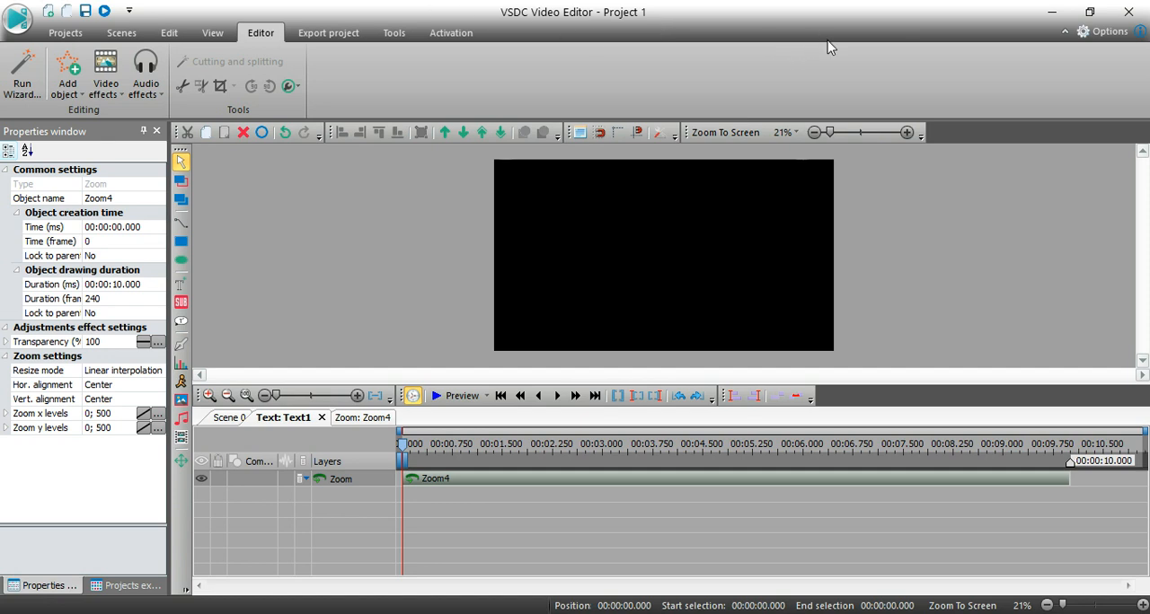
mouse_move(852, 341)
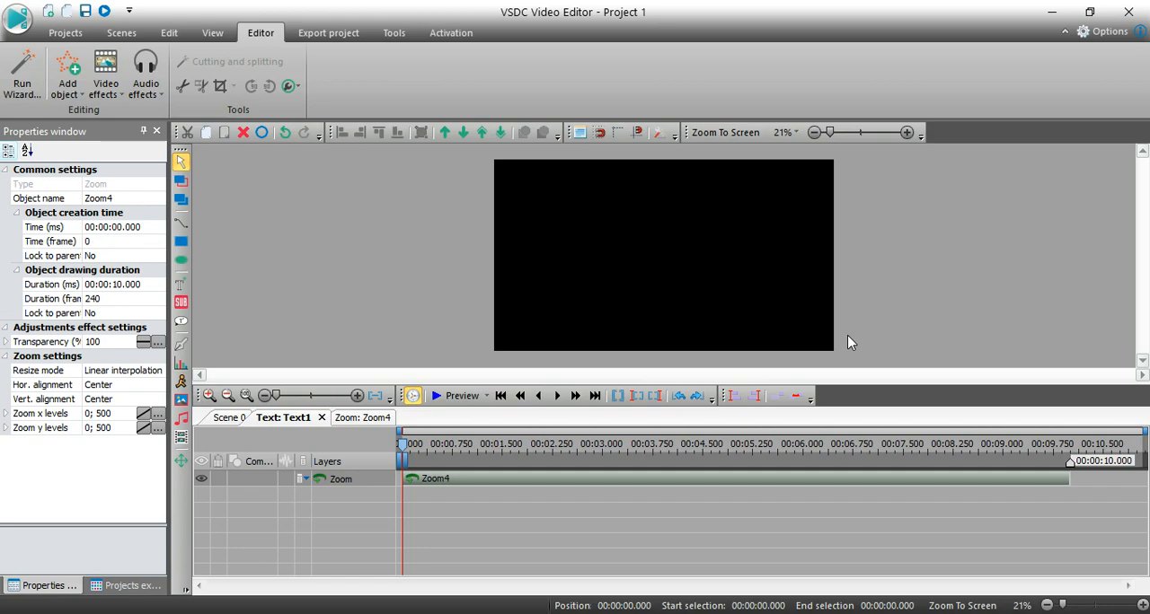